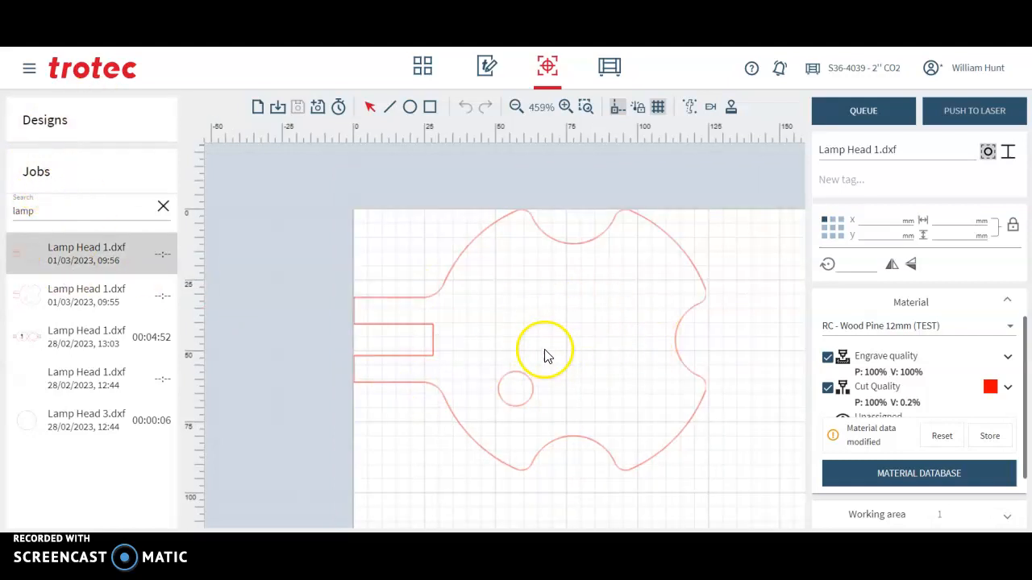
{"action": "left_click_drag", "start_coordinate": [545, 352], "coordinate": [484, 464]}
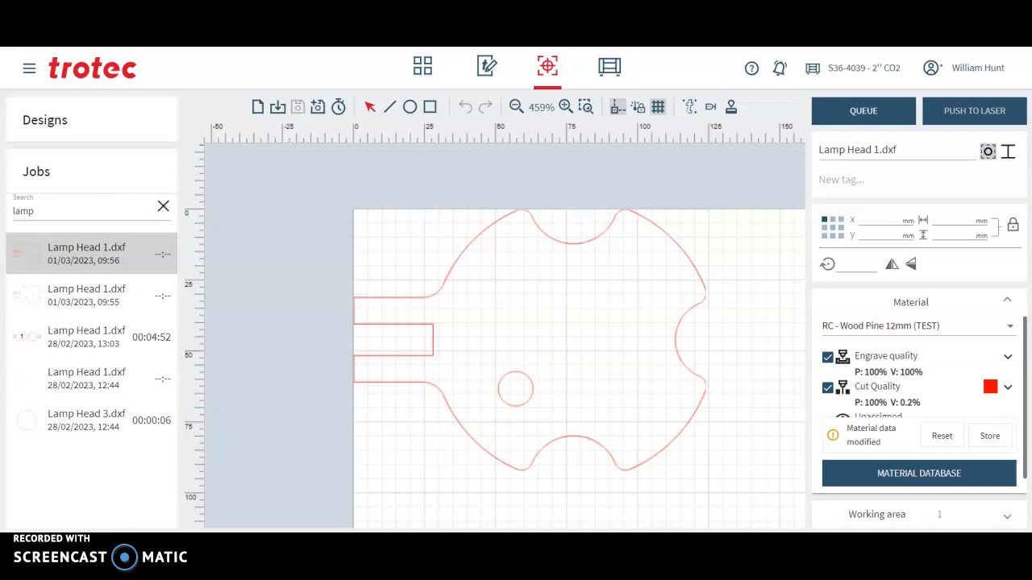
{"action": "left_click", "coordinate": [278, 107]}
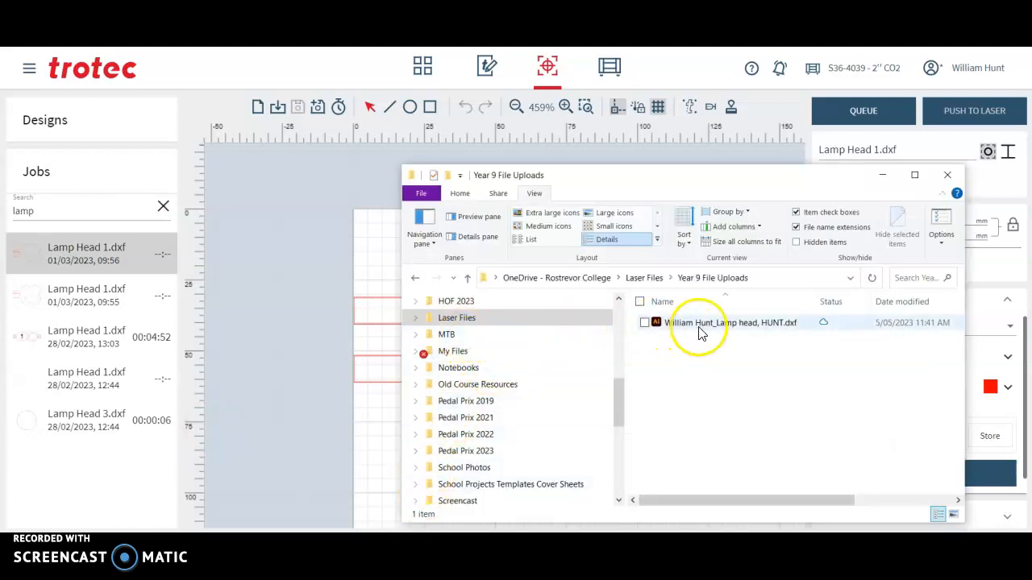
{"action": "mouse_move", "coordinate": [703, 326]}
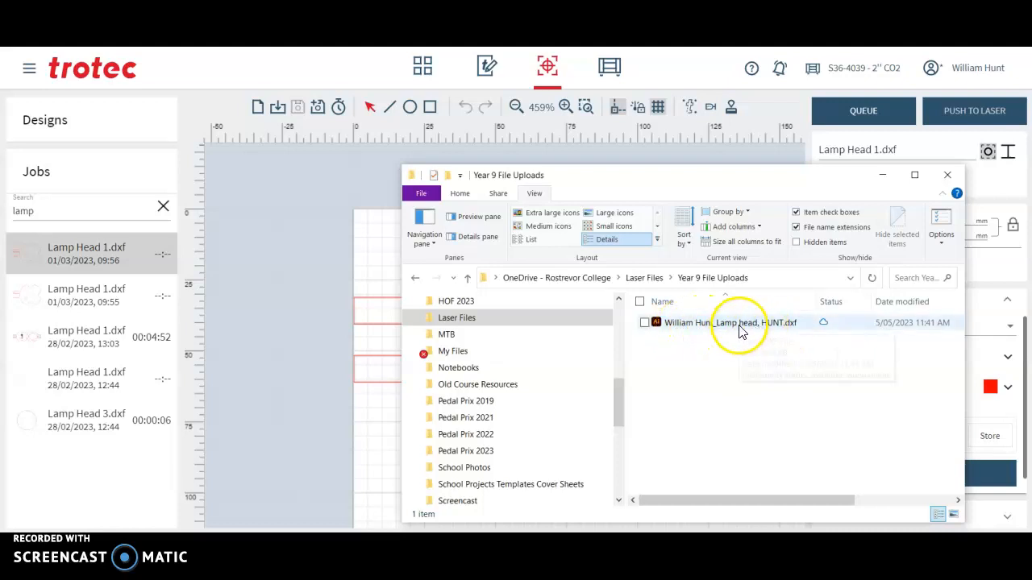
{"action": "left_click_drag", "start_coordinate": [729, 322], "coordinate": [165, 234]}
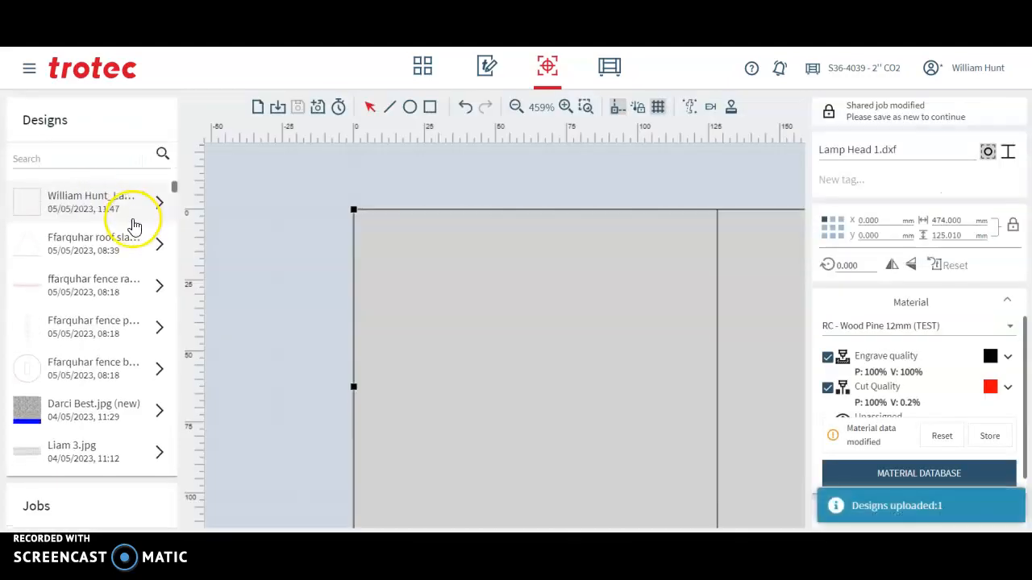
Place the uploaded row of three lamp heads on the job and move it into position.
{"action": "left_click", "coordinate": [90, 201]}
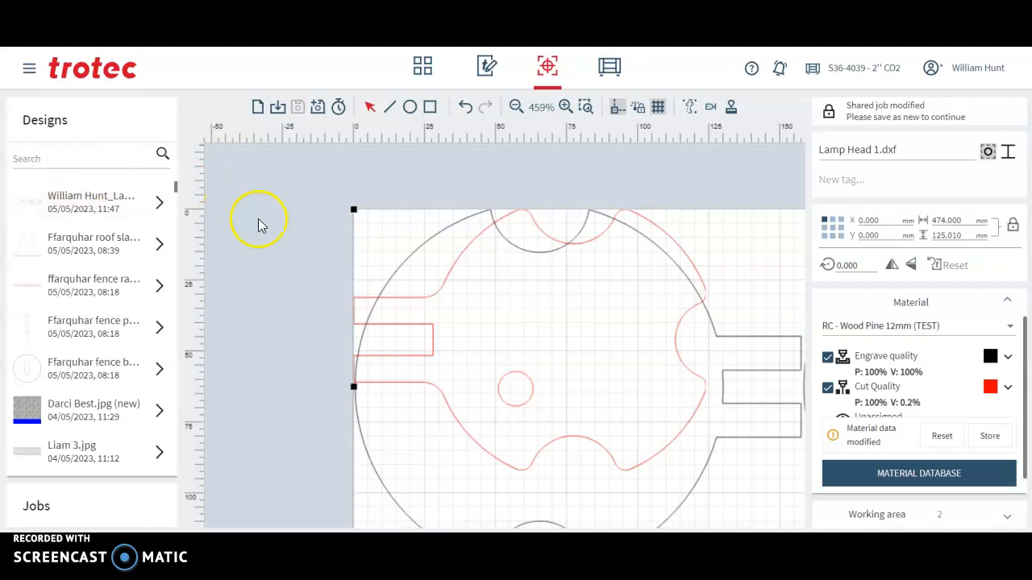
{"action": "mouse_move", "coordinate": [226, 321]}
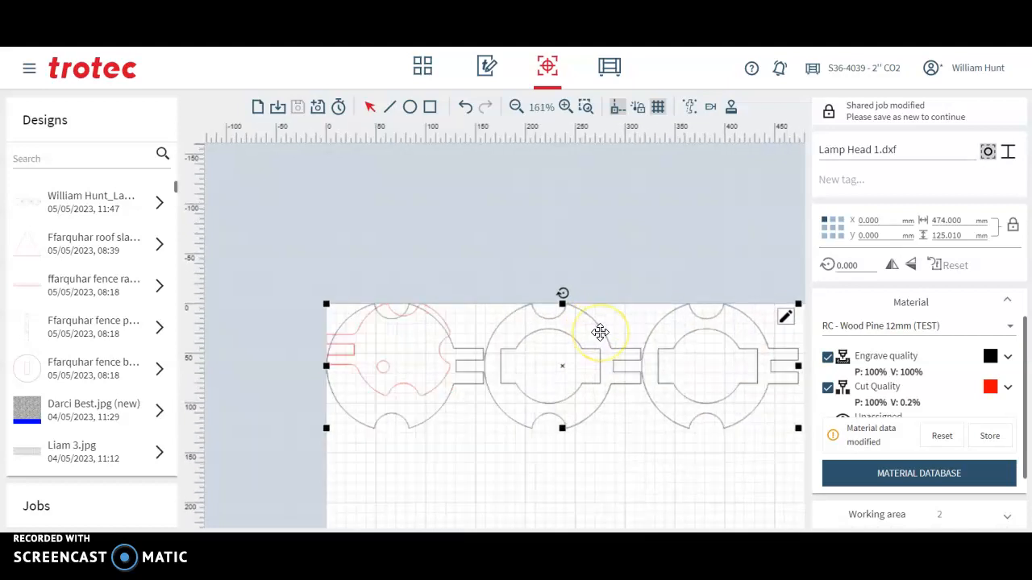
{"action": "left_click_drag", "start_coordinate": [600, 333], "coordinate": [365, 403]}
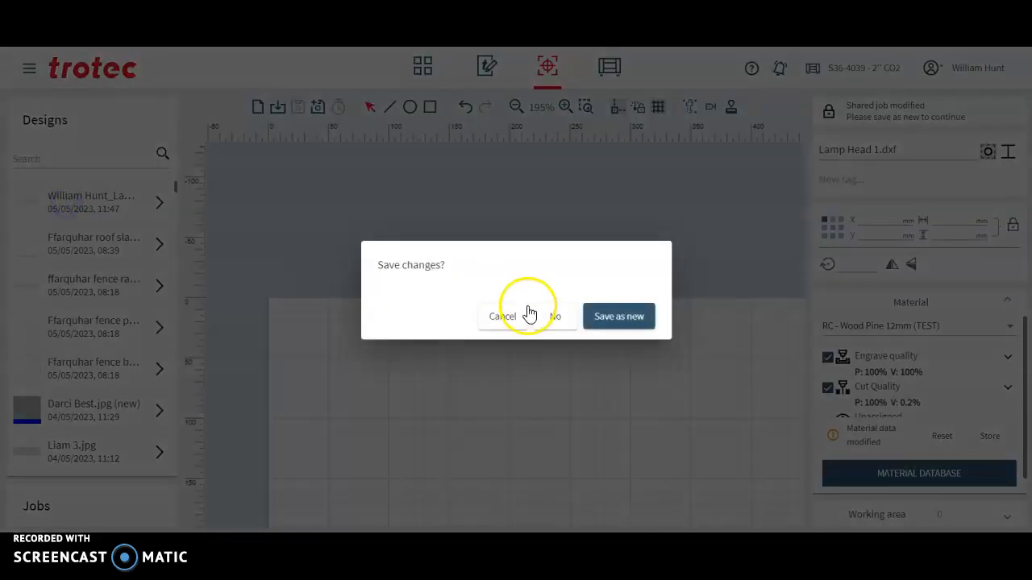
{"action": "mouse_move", "coordinate": [555, 317]}
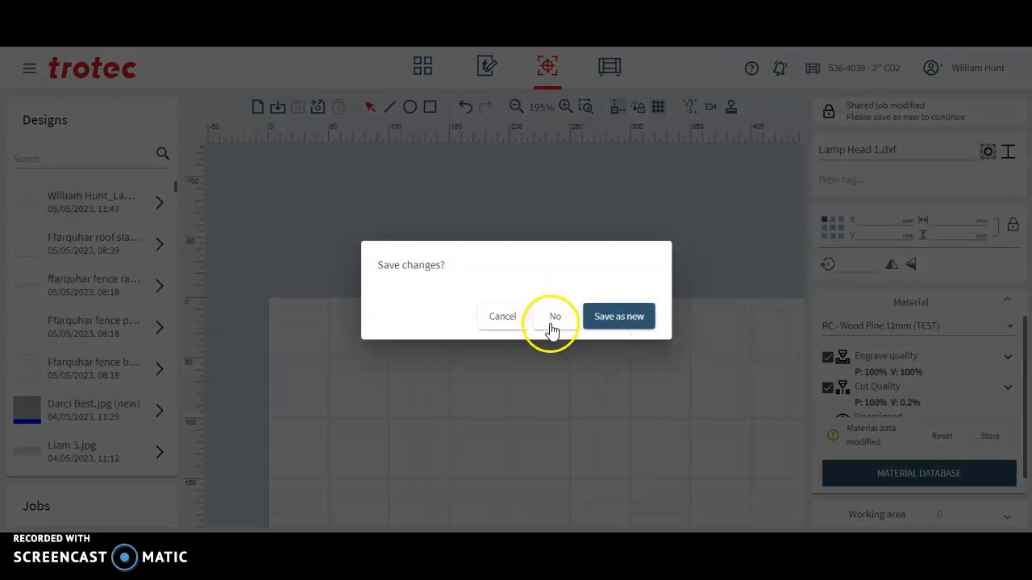
Discard the job changes, then colour the lamp head outlines red with 0.10 line width.
{"action": "left_click", "coordinate": [555, 316]}
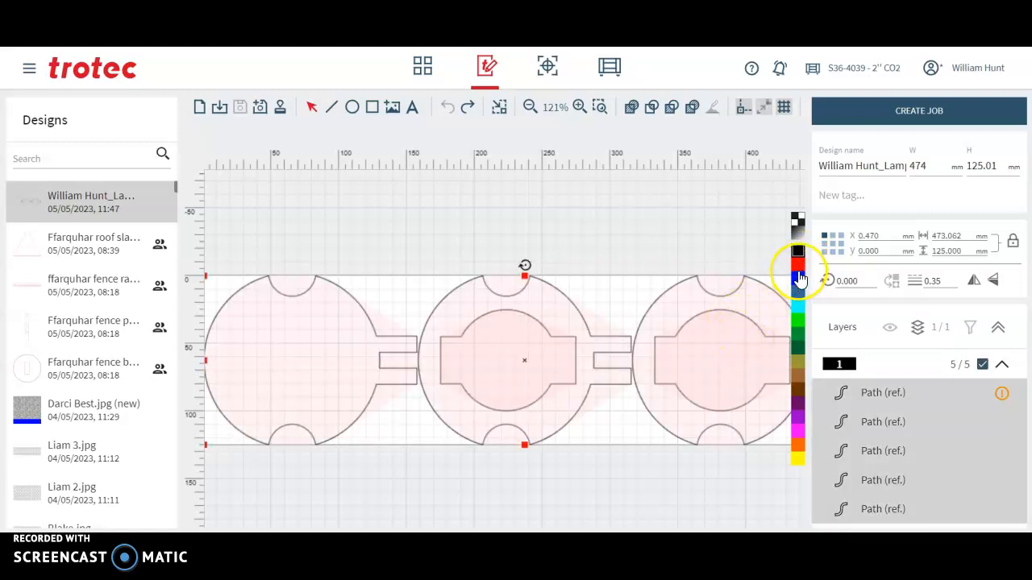
{"action": "left_click", "coordinate": [797, 265]}
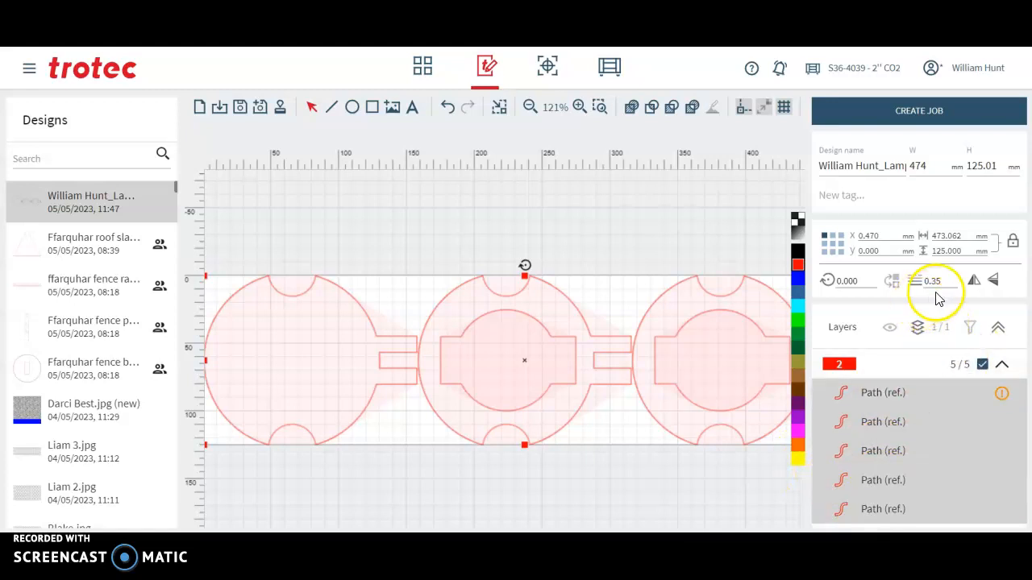
{"action": "left_click", "coordinate": [932, 280]}
{"action": "type", "text": "0.1"}
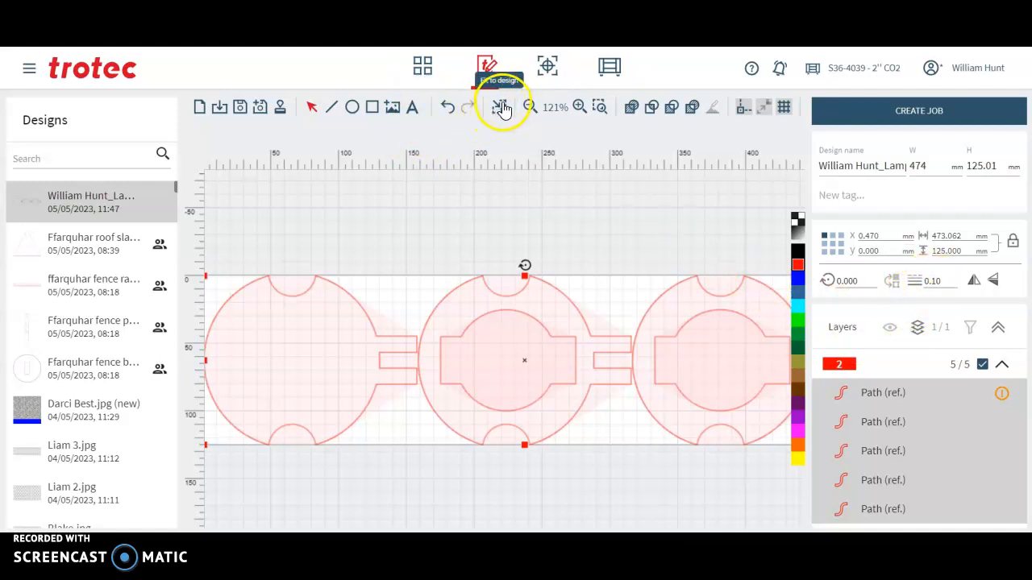
Fit the design page around the lamp heads, about 477 × 129 mm with 2 mm offset.
{"action": "left_click", "coordinate": [502, 107]}
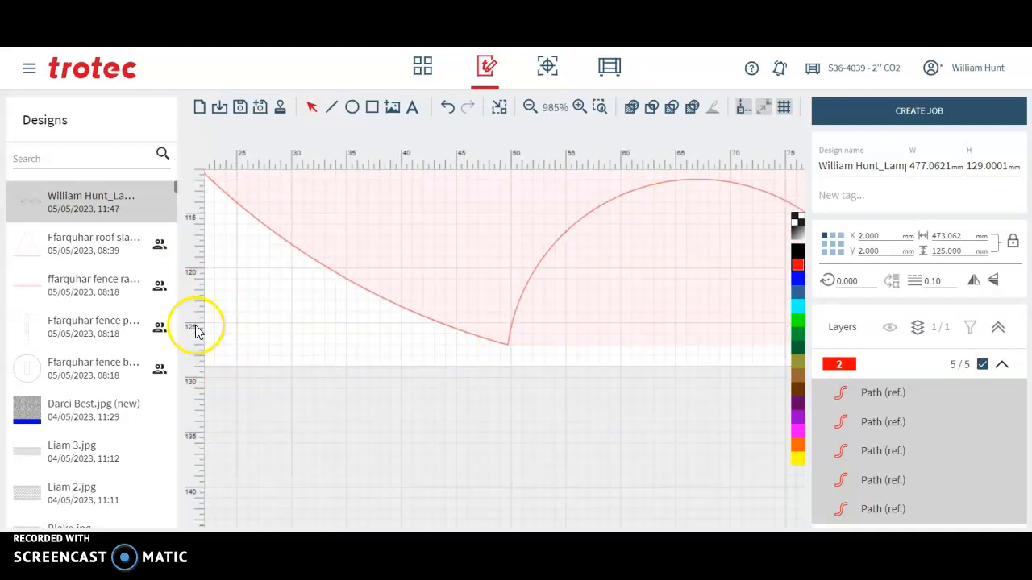
{"action": "mouse_move", "coordinate": [200, 381]}
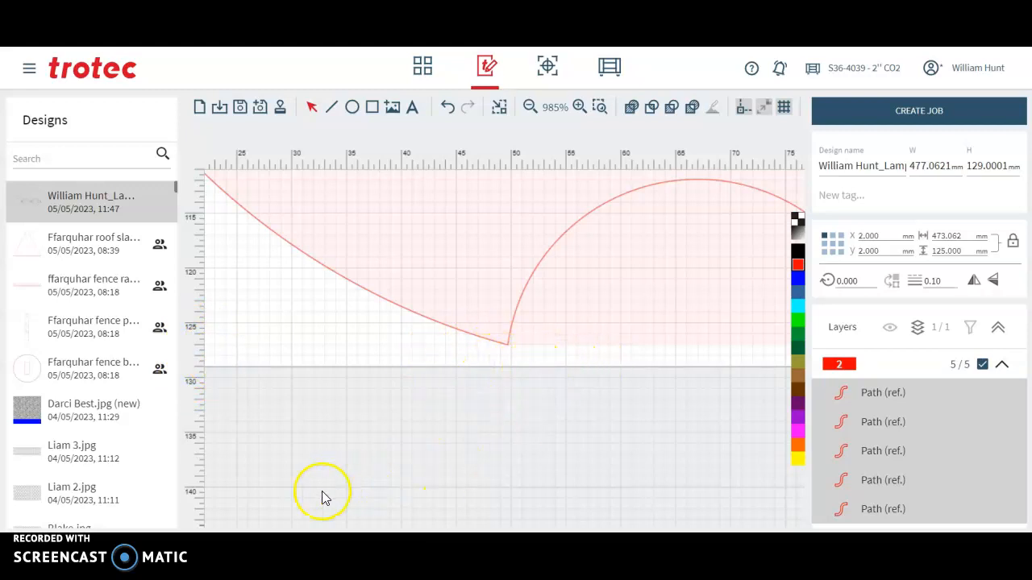
{"action": "mouse_move", "coordinate": [218, 494]}
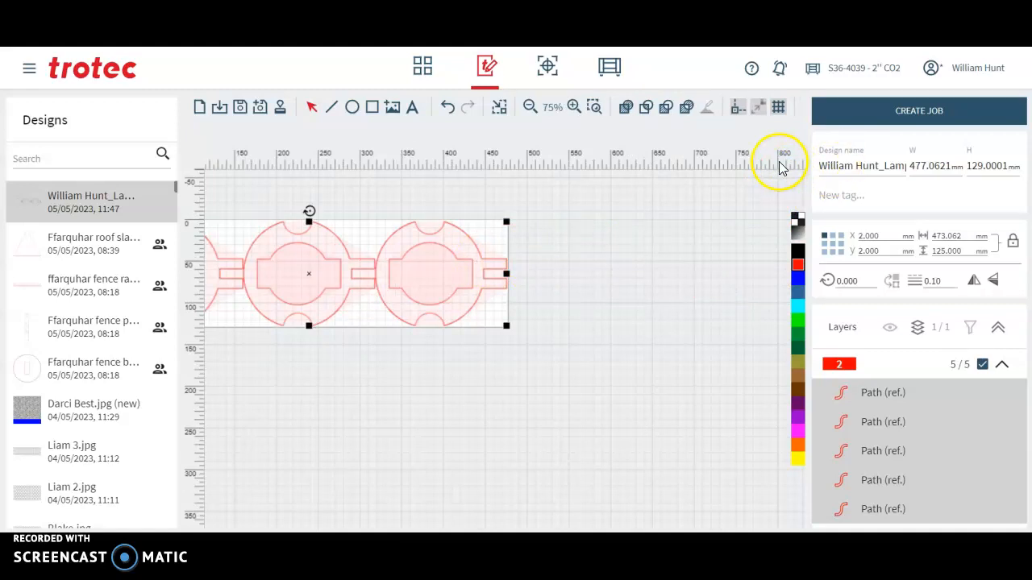
{"action": "mouse_move", "coordinate": [780, 303]}
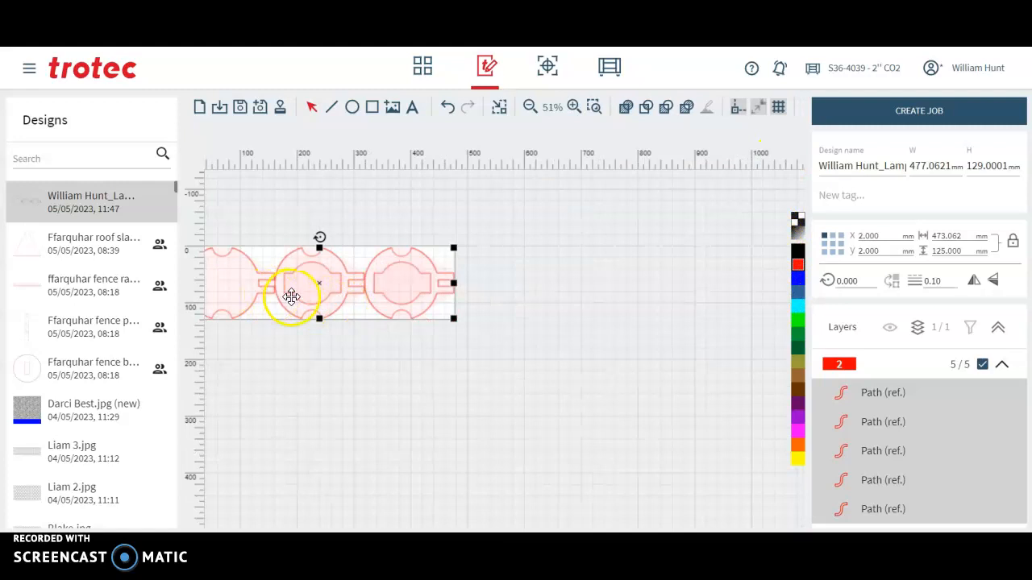
{"action": "mouse_move", "coordinate": [481, 289]}
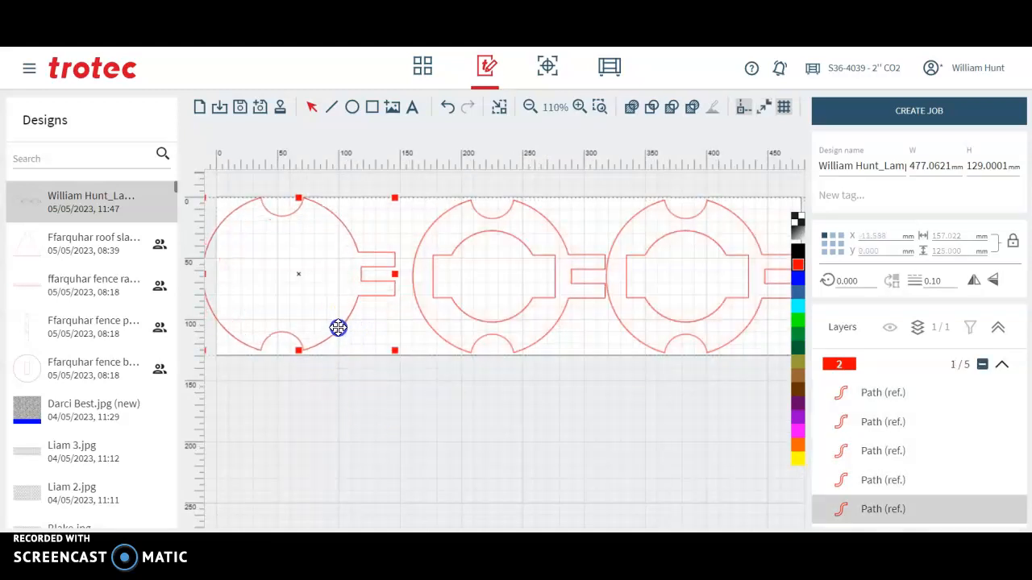
Space the three lamp heads apart and refit the page, now about 503 × 131 mm.
{"action": "left_click", "coordinate": [529, 107]}
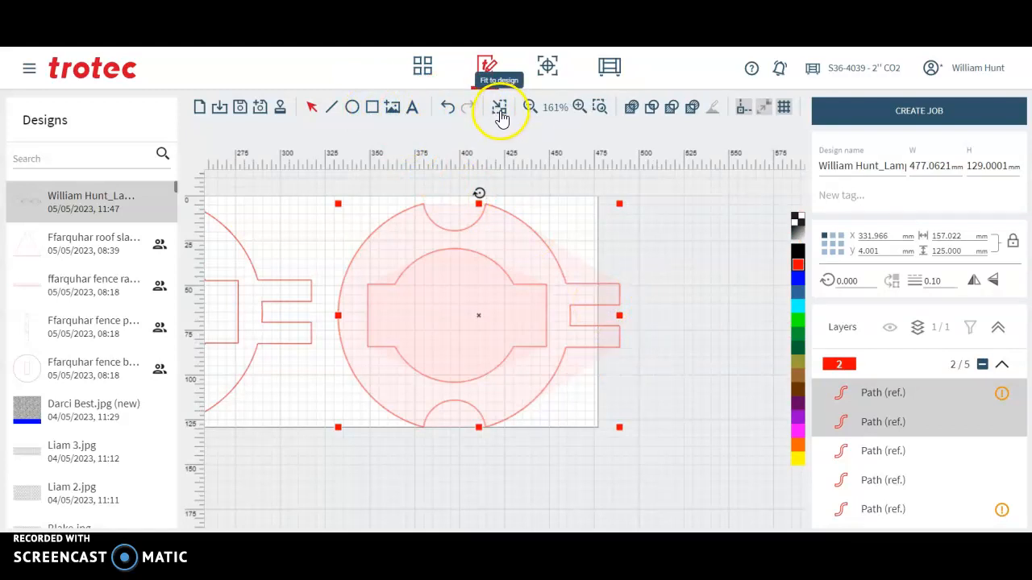
{"action": "left_click", "coordinate": [498, 107]}
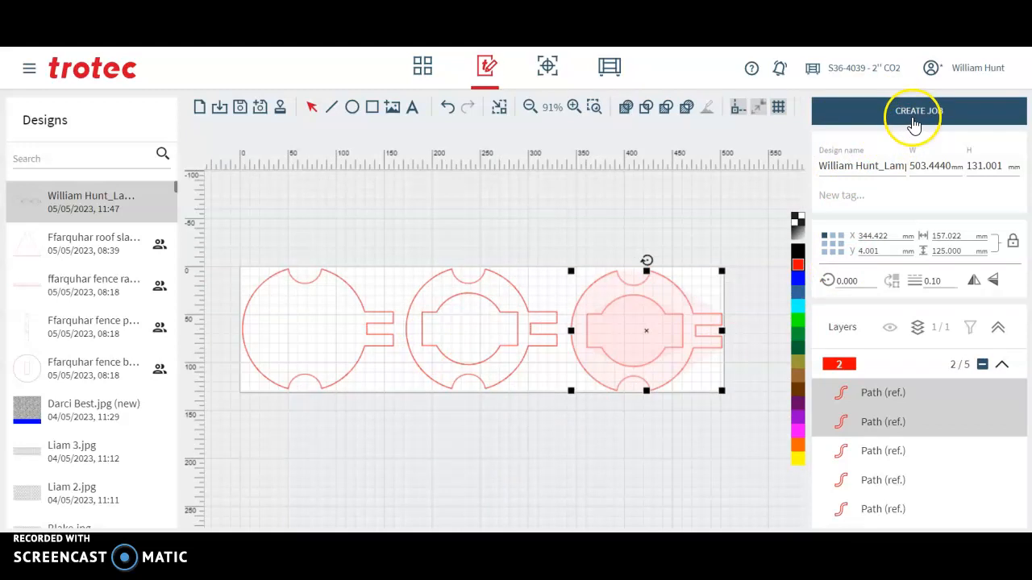
Create a laser job from the design and switch the red outlines from engrave to cut.
{"action": "left_click", "coordinate": [917, 110]}
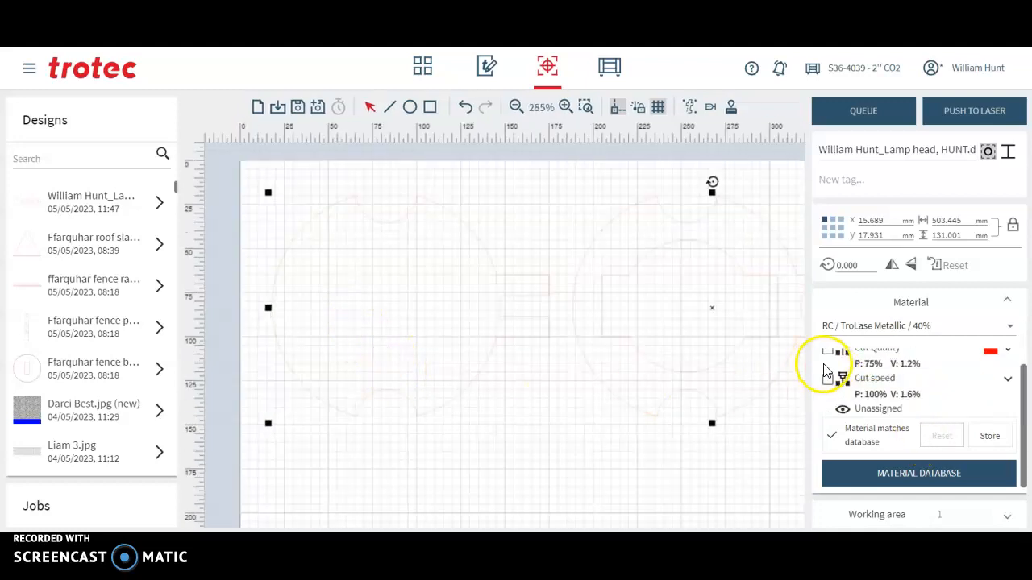
{"action": "left_click", "coordinate": [827, 358]}
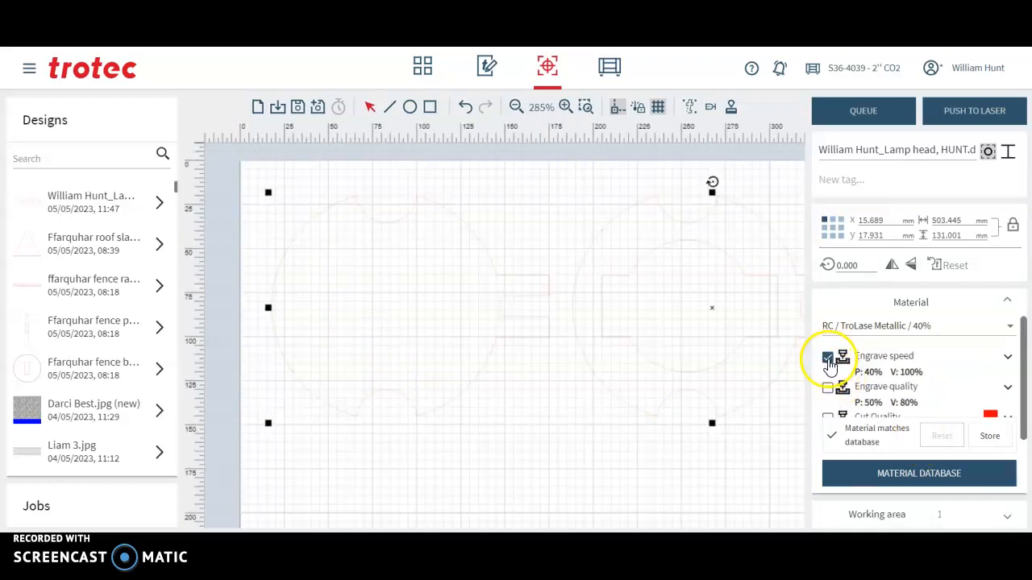
{"action": "left_click", "coordinate": [827, 358]}
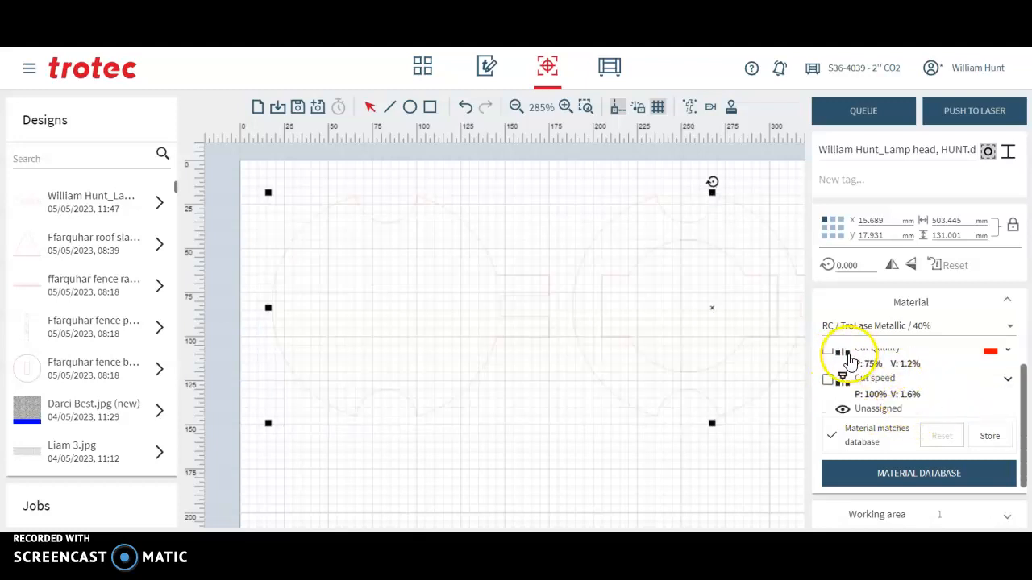
{"action": "left_click", "coordinate": [827, 352]}
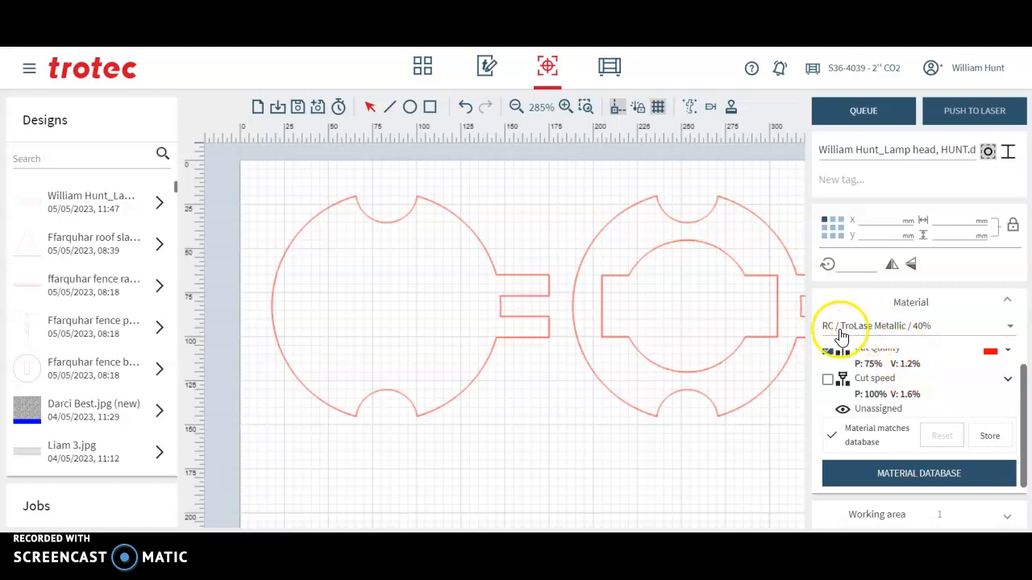
Set the job material to RC / Wood Pine / 8mm by searching 'pine'.
{"action": "left_click", "coordinate": [841, 325]}
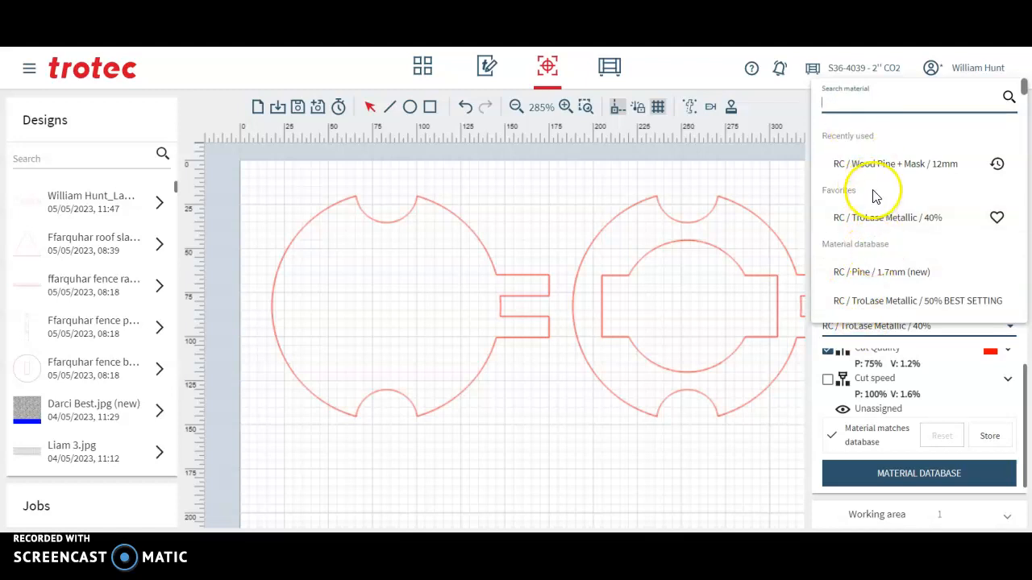
{"action": "type", "text": "pine"}
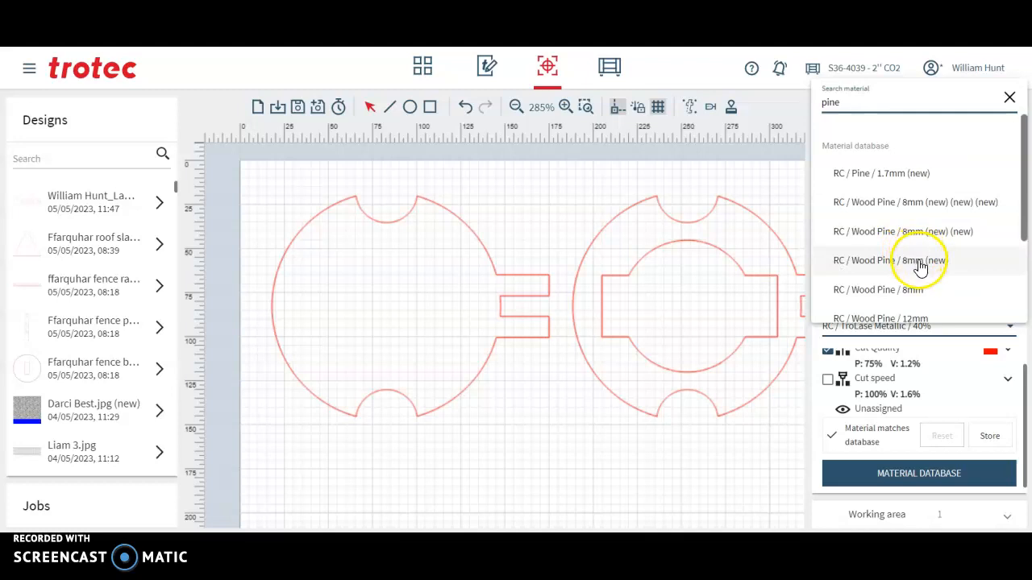
{"action": "left_click", "coordinate": [890, 259]}
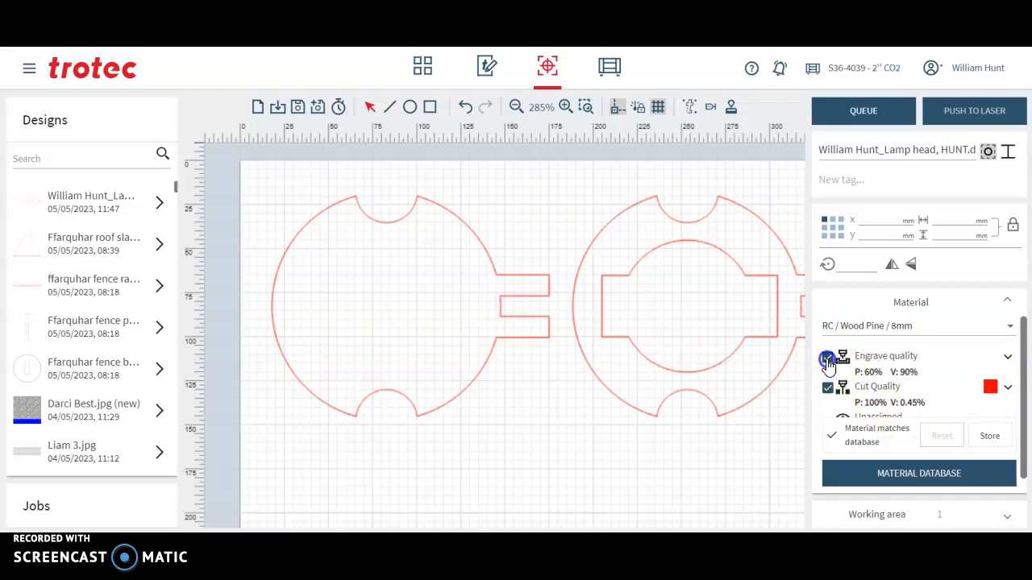
Turn off engrave quality and widen the lamp head row to about 804 × 147 mm.
{"action": "left_click", "coordinate": [828, 356]}
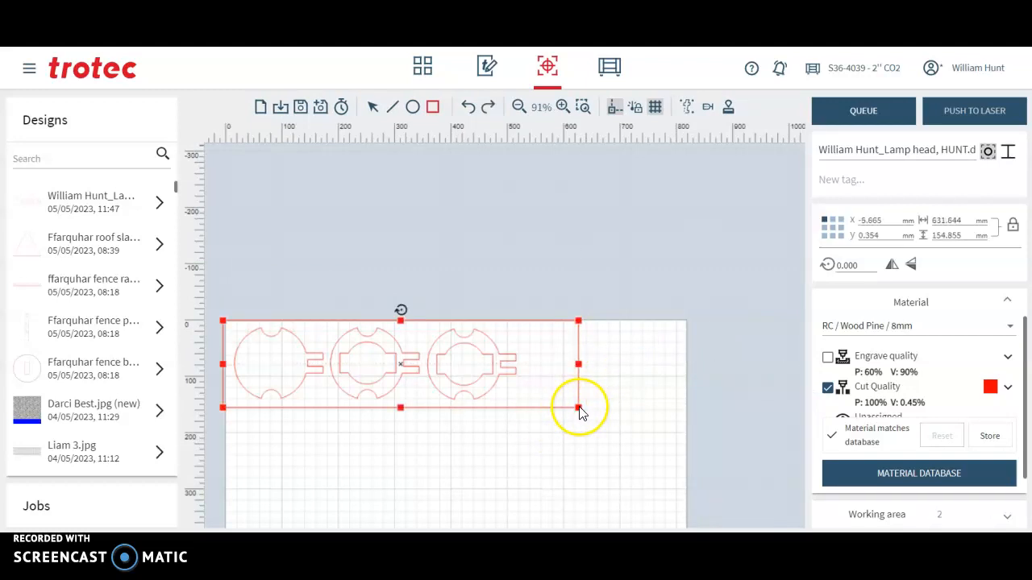
{"action": "left_click_drag", "start_coordinate": [581, 411], "coordinate": [271, 329]}
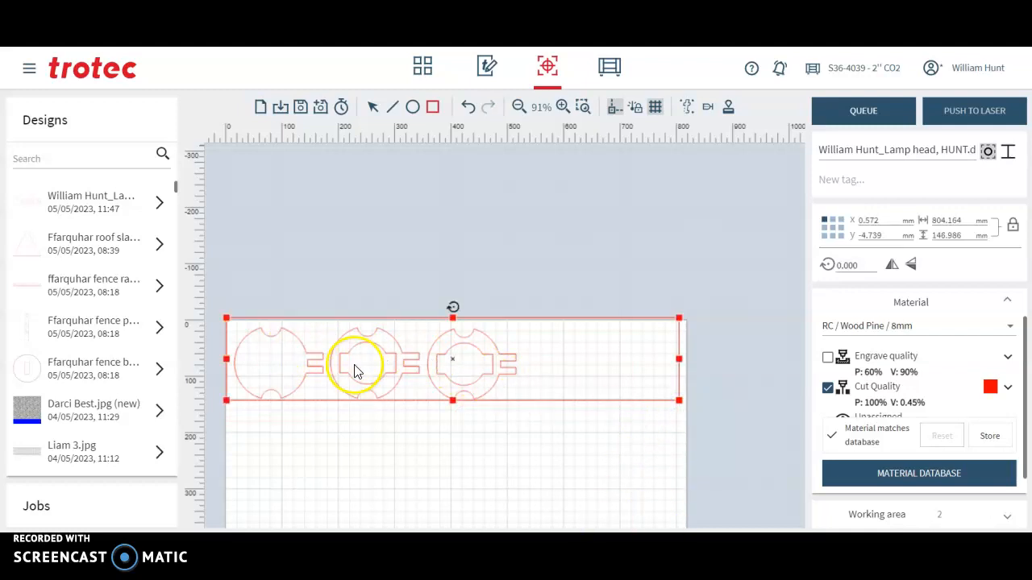
{"action": "mouse_move", "coordinate": [651, 404]}
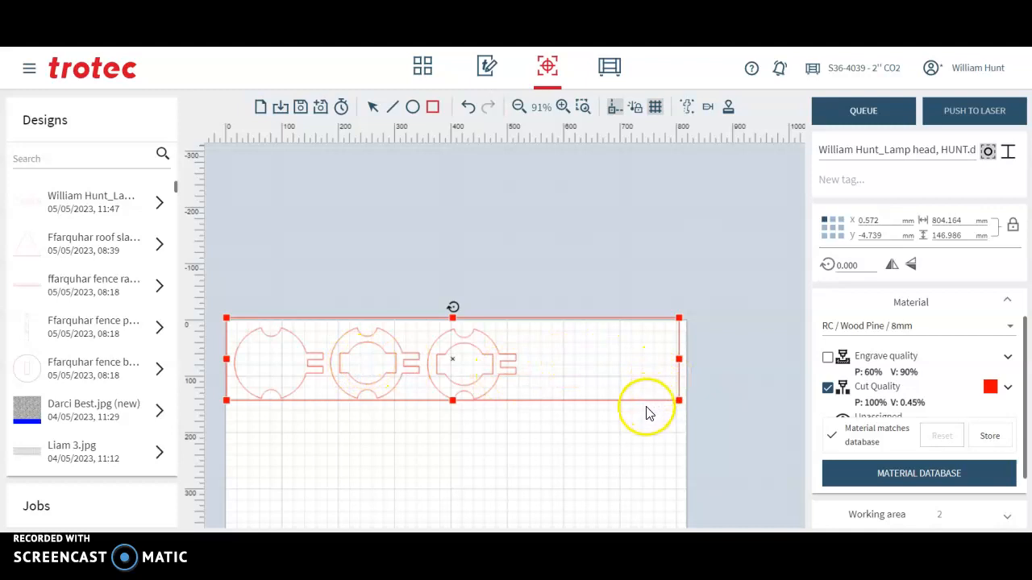
{"action": "mouse_move", "coordinate": [574, 444]}
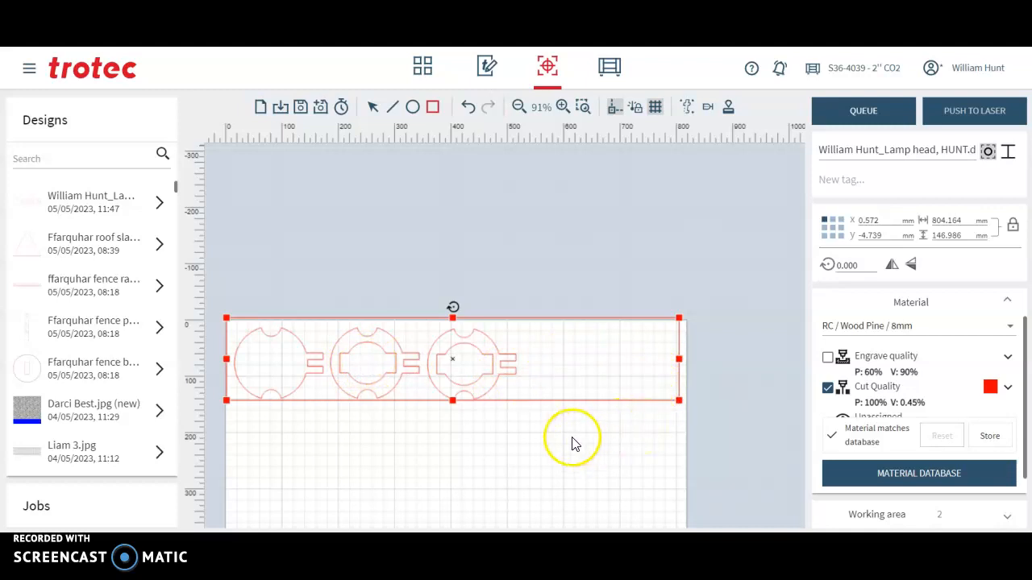
{"action": "mouse_move", "coordinate": [540, 369]}
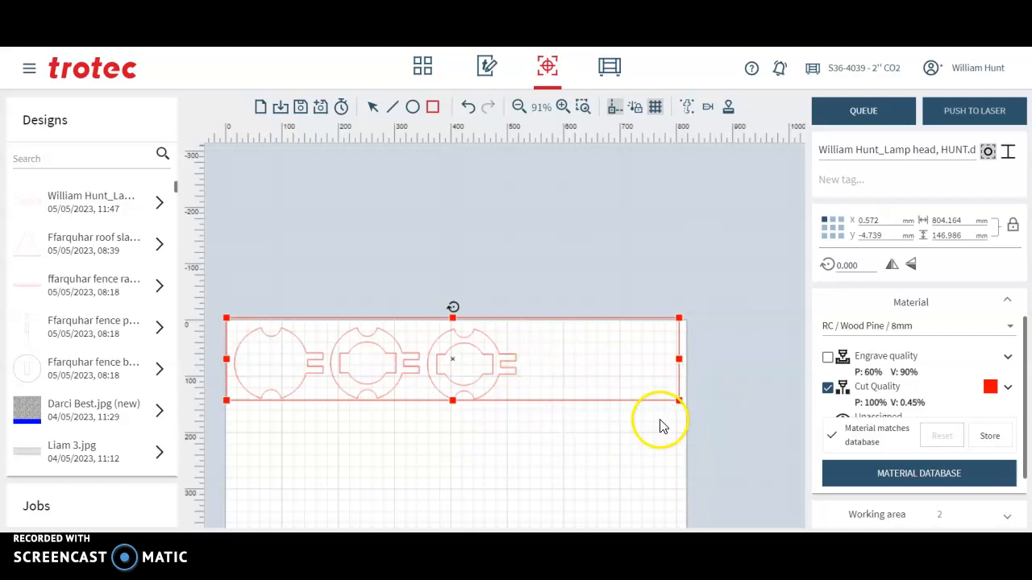
{"action": "mouse_move", "coordinate": [589, 432]}
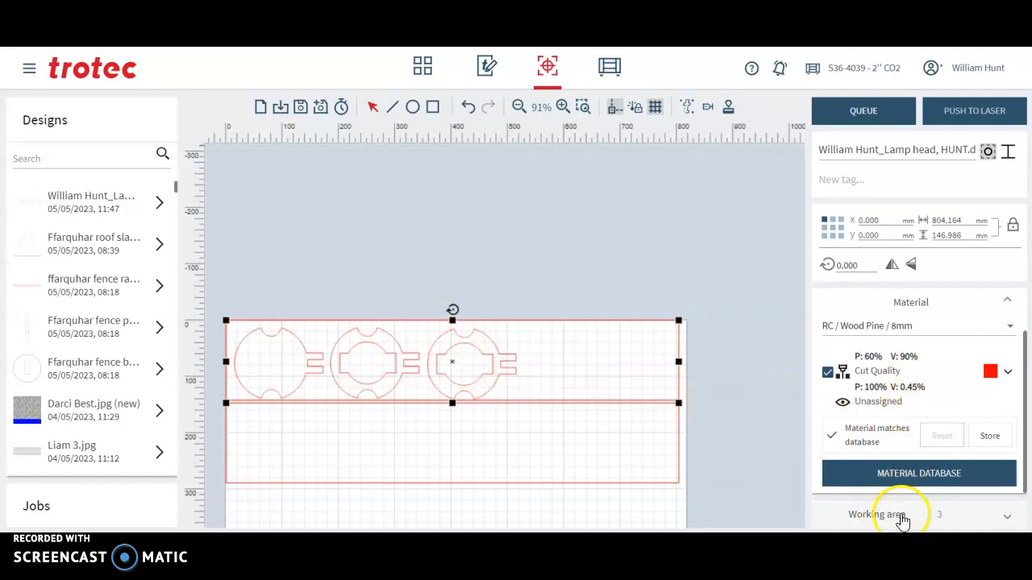
Expand the Working area panel to list the four placed items.
{"action": "left_click", "coordinate": [903, 515]}
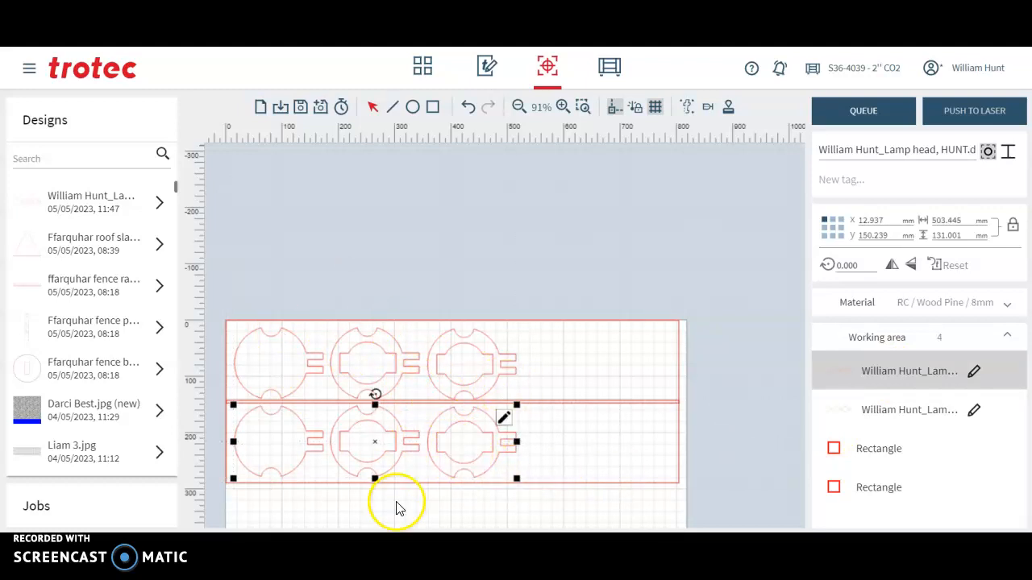
{"action": "mouse_move", "coordinate": [323, 468]}
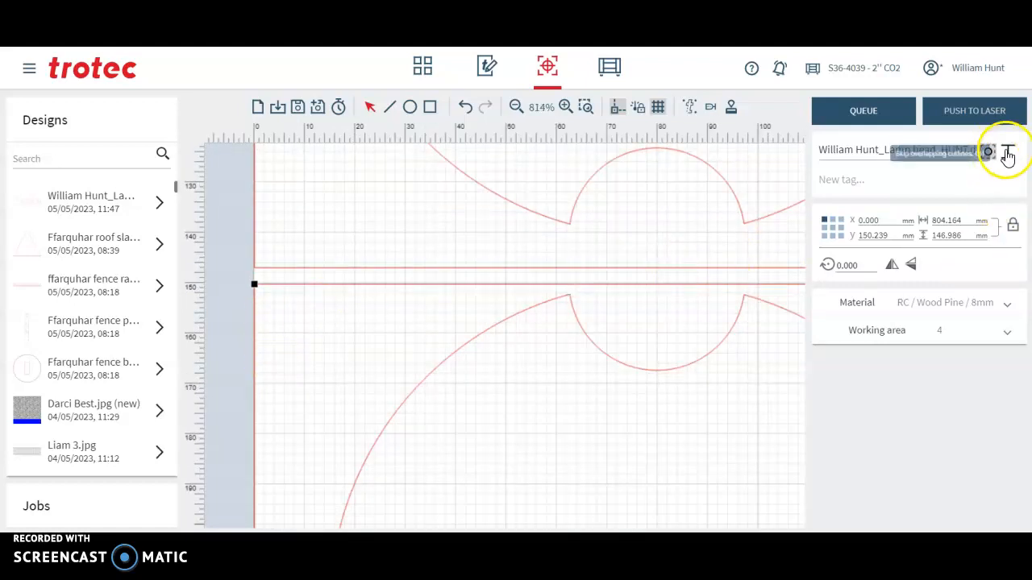
Set the job to skip overlapping outlines fully where the two rows meet.
{"action": "left_click", "coordinate": [1007, 151]}
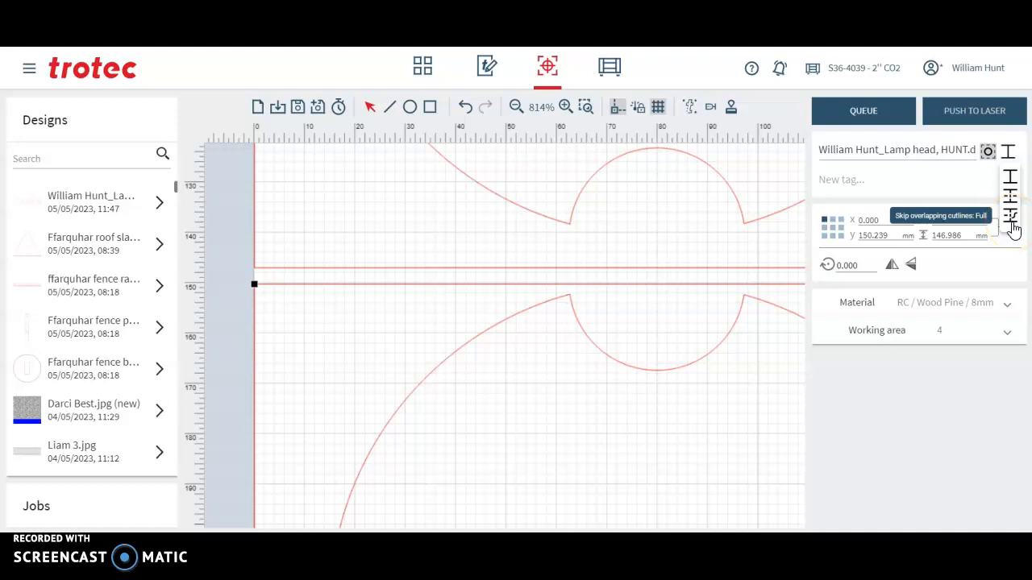
{"action": "left_click", "coordinate": [1009, 216]}
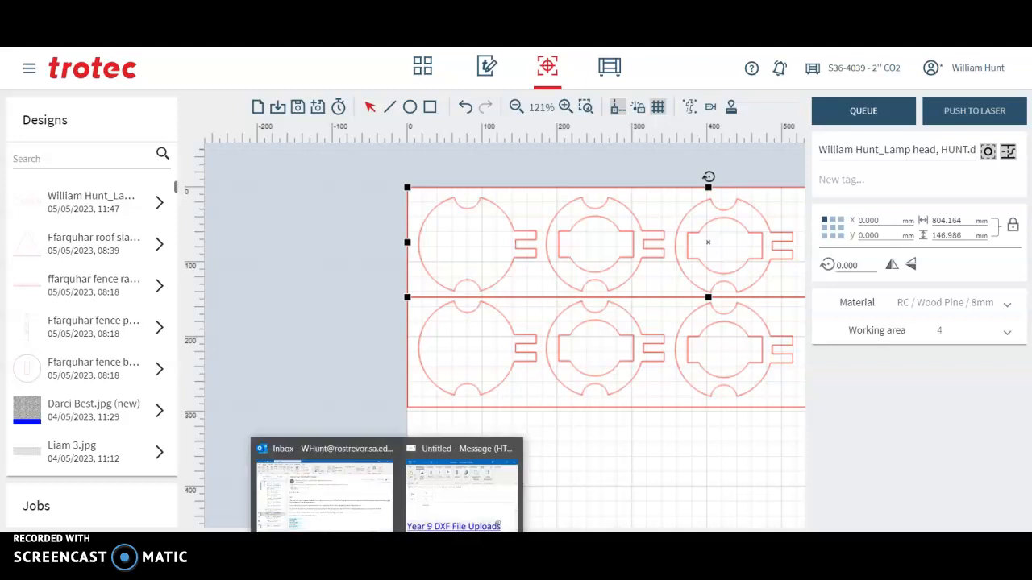
Bring up the Outlook draft holding the Year 9 DXF File Uploads link.
{"action": "left_click", "coordinate": [461, 491]}
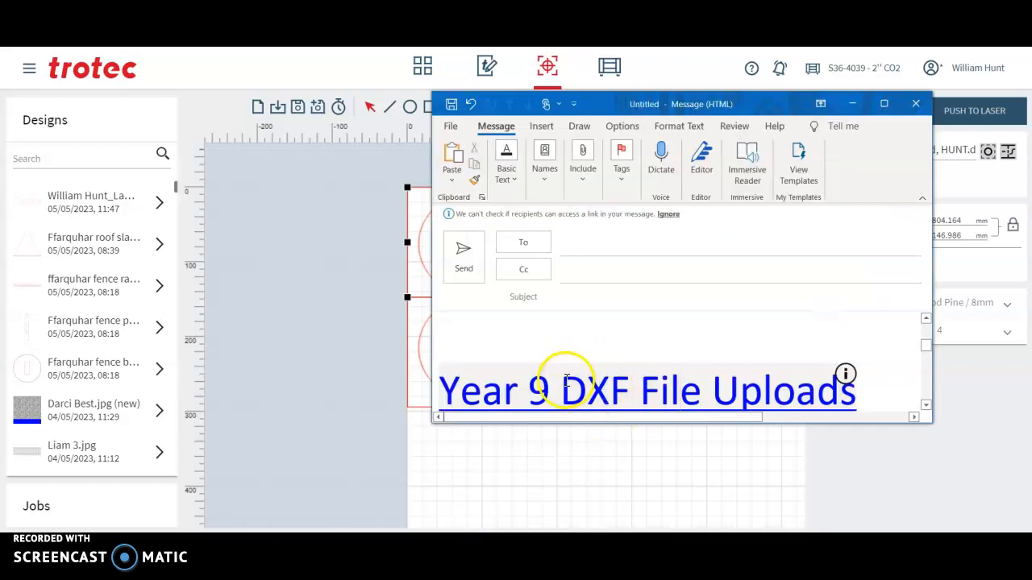
{"action": "left_click", "coordinate": [680, 392]}
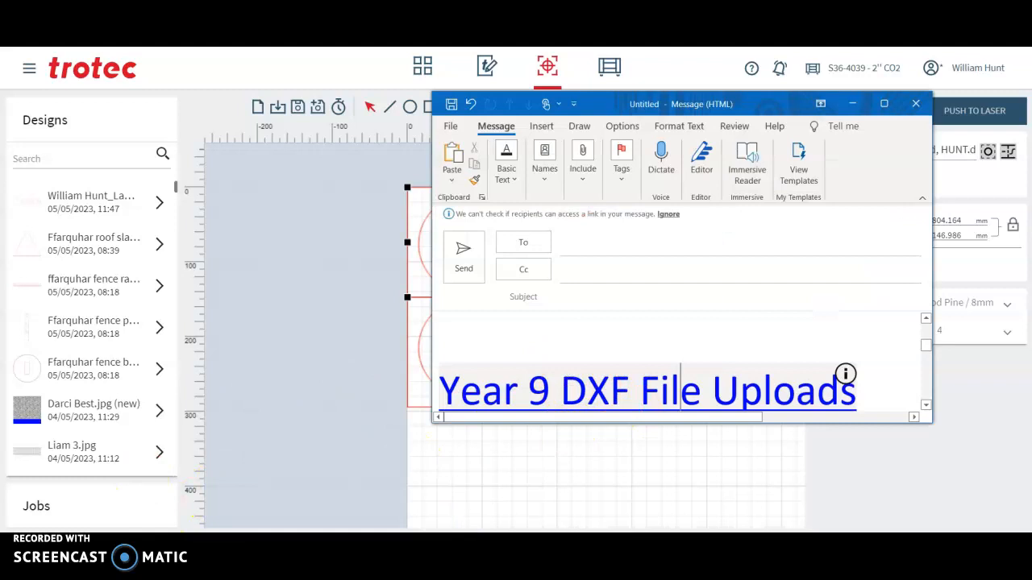